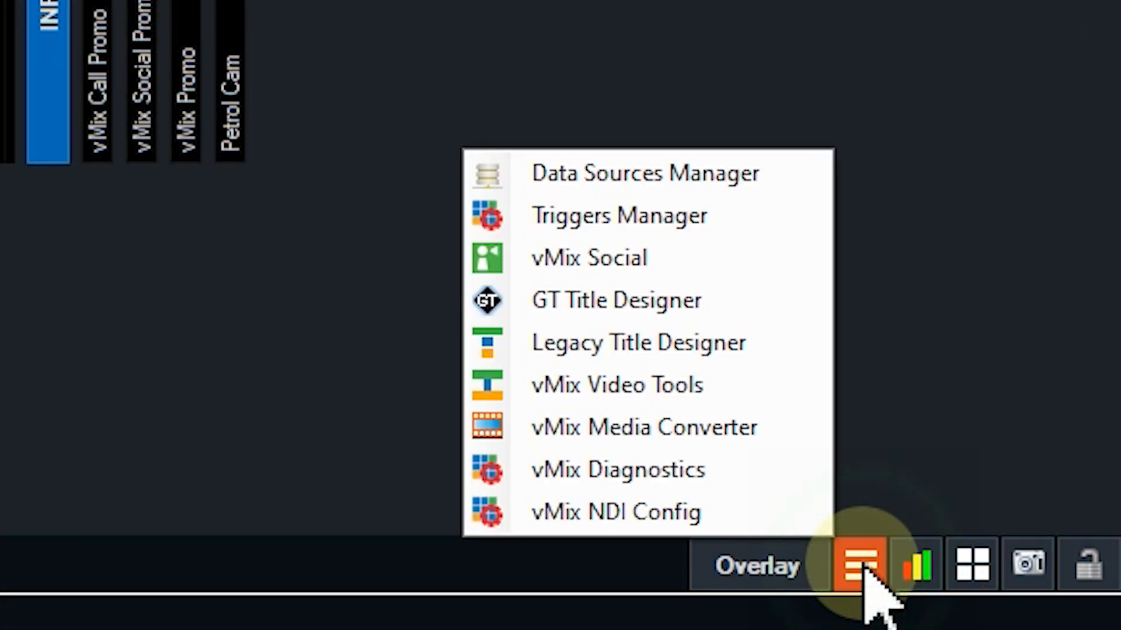
- Dismiss the extra tools menu to return to the input strip with Cam, Bees.mp4, Lake.mp4 and Title
click(619, 215)
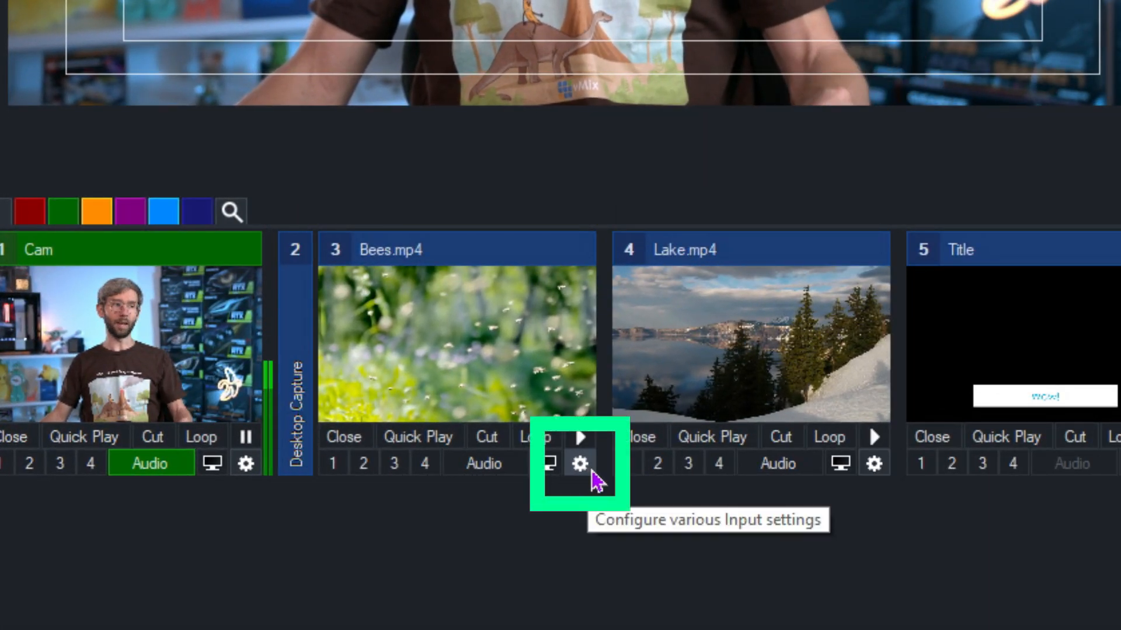
- In Bees.mp4 settings, add an OnCompletion trigger fading to Cam over 500 ms
click(580, 464)
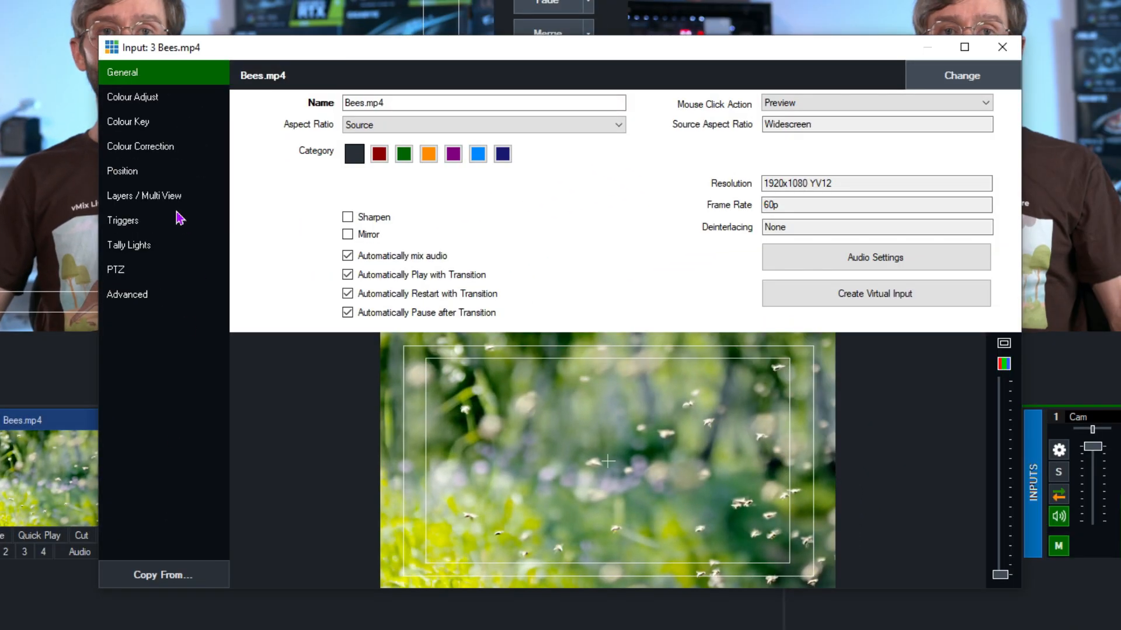
click(122, 221)
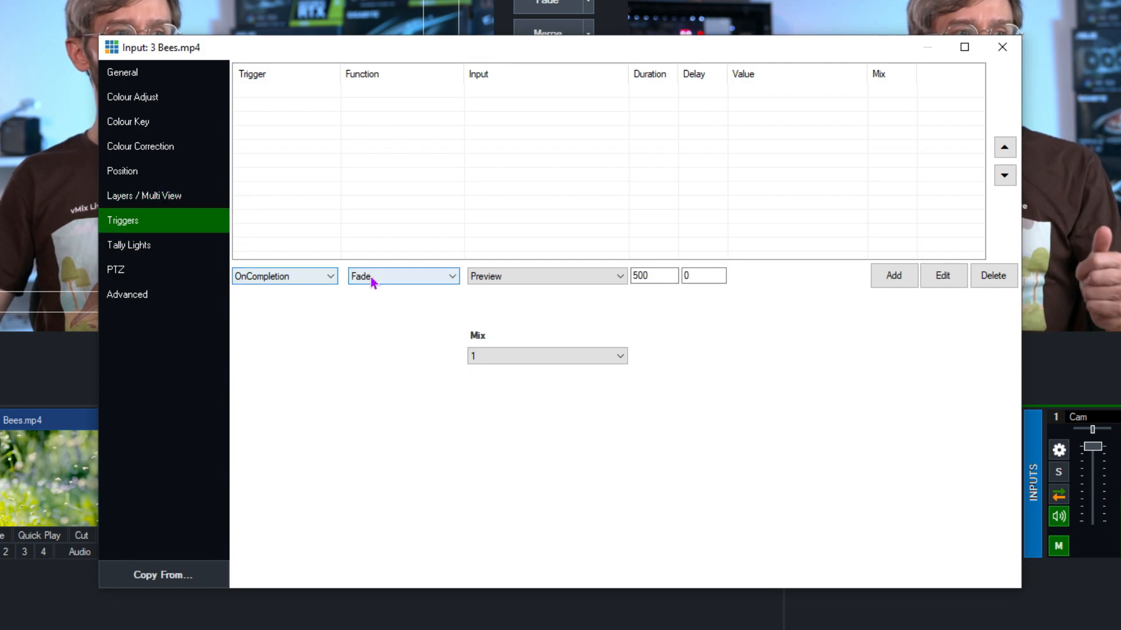
click(546, 275)
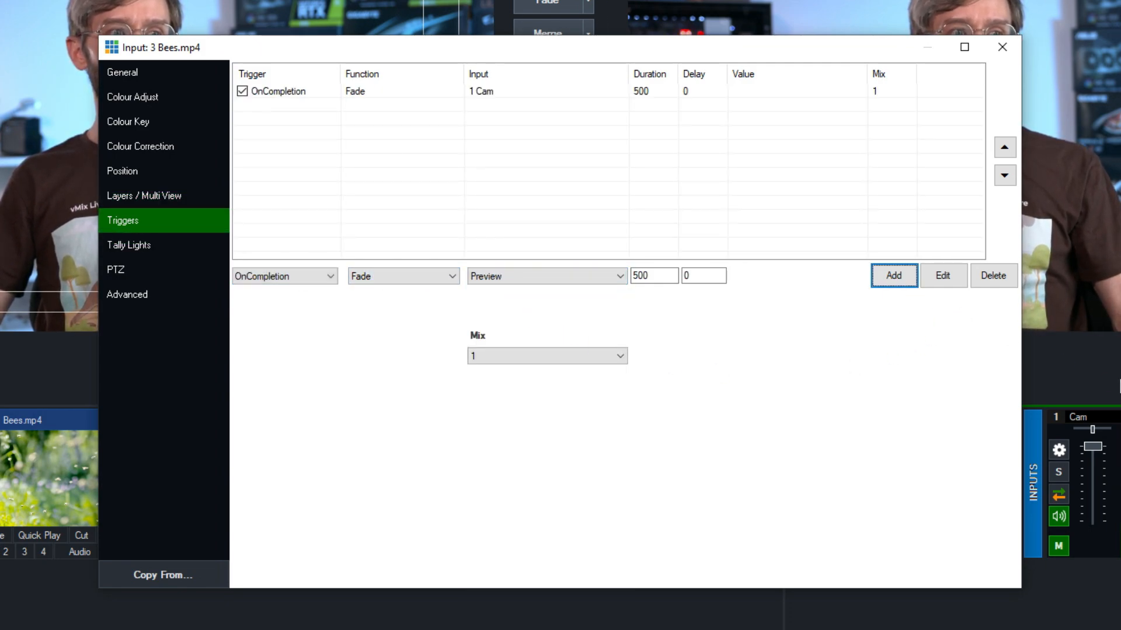
click(284, 276)
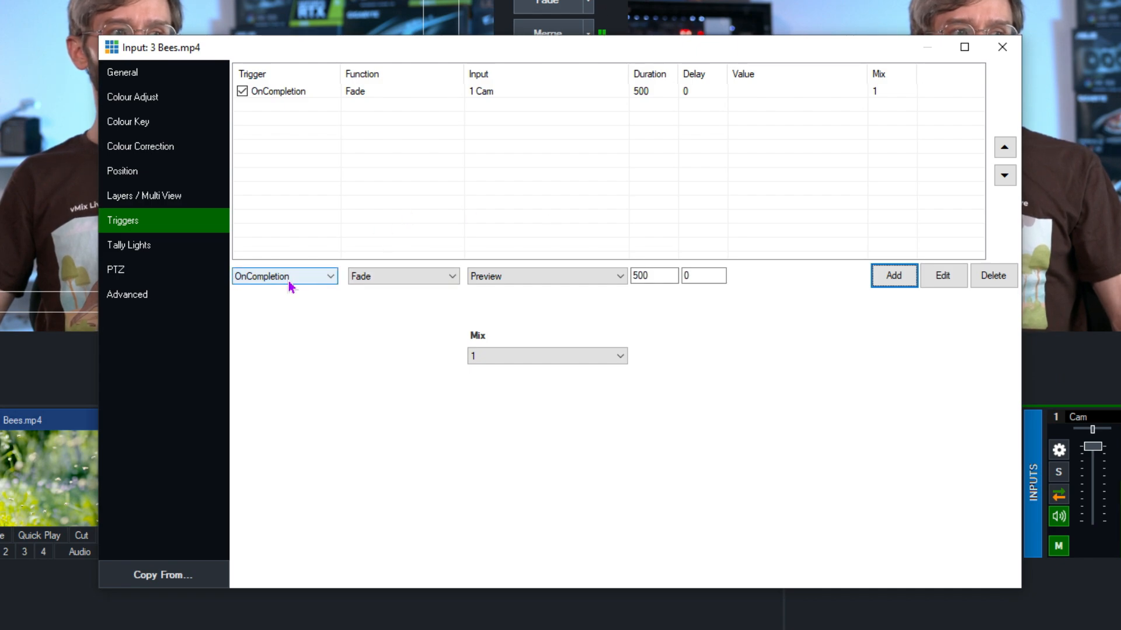
- Add an OnCompletion trigger putting Title on OverlayInput1 after a 2000 ms delay
click(400, 275)
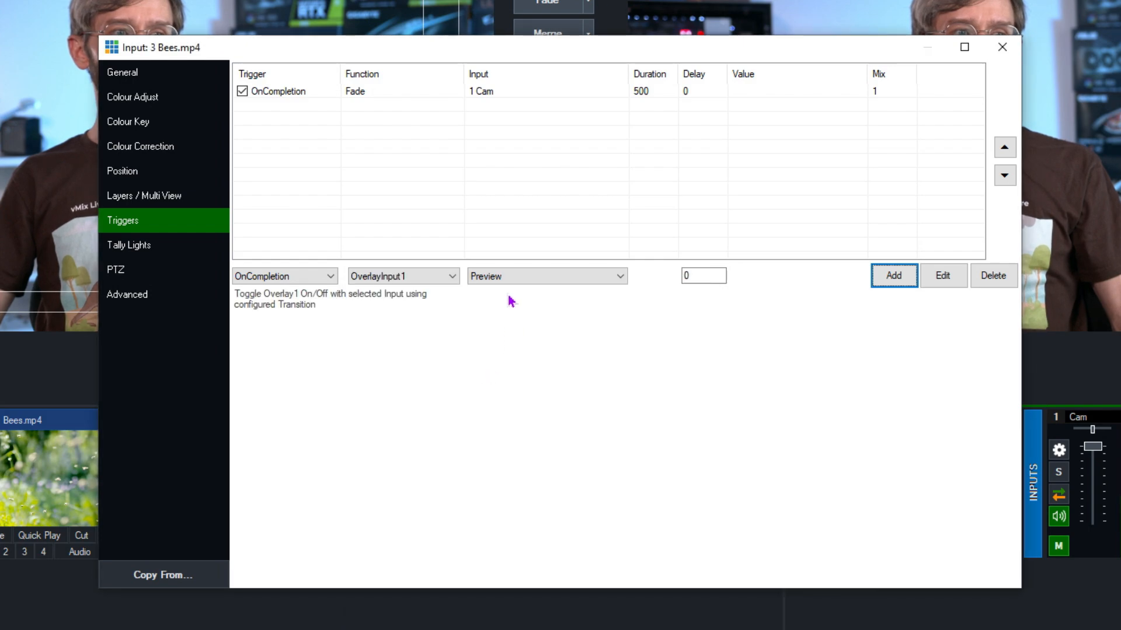
click(545, 276)
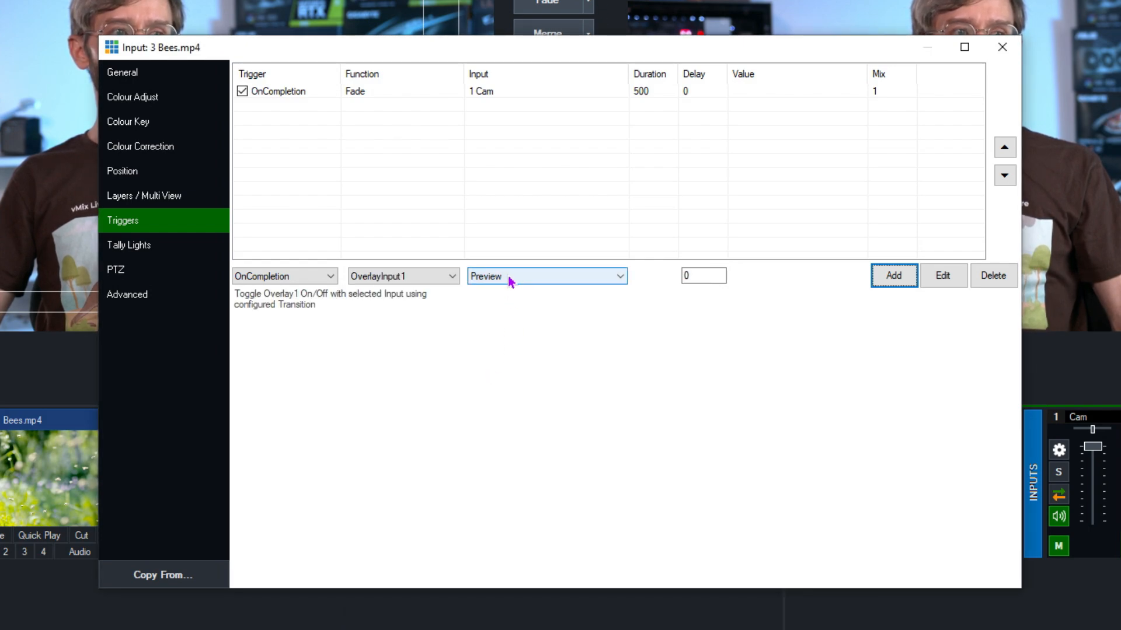
click(547, 276)
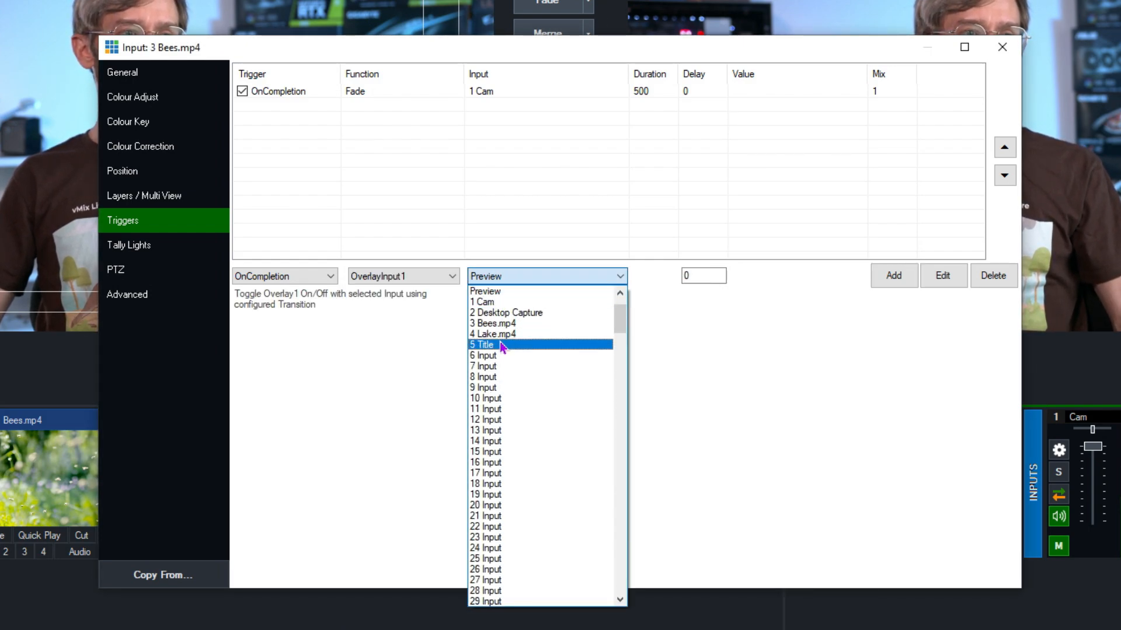
click(484, 345)
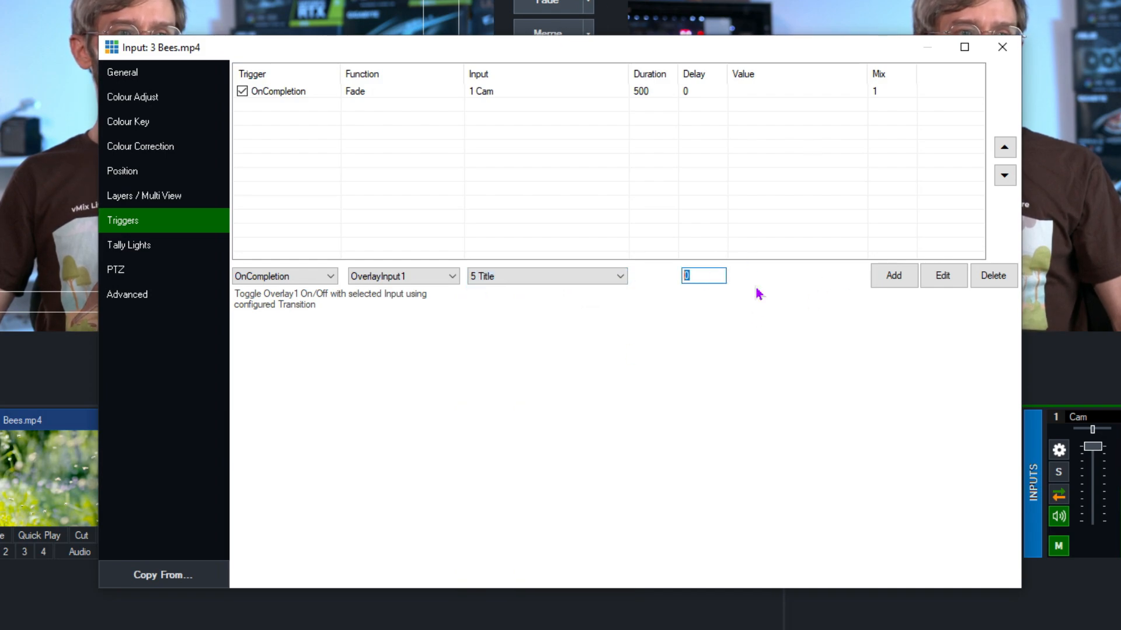
text(2000)
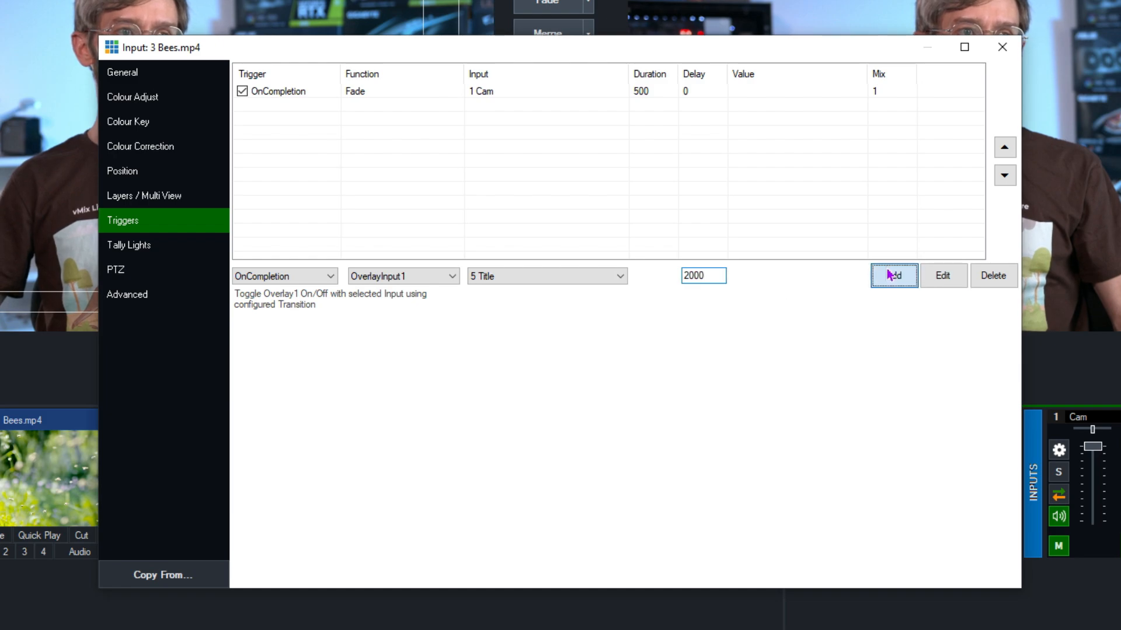
click(893, 276)
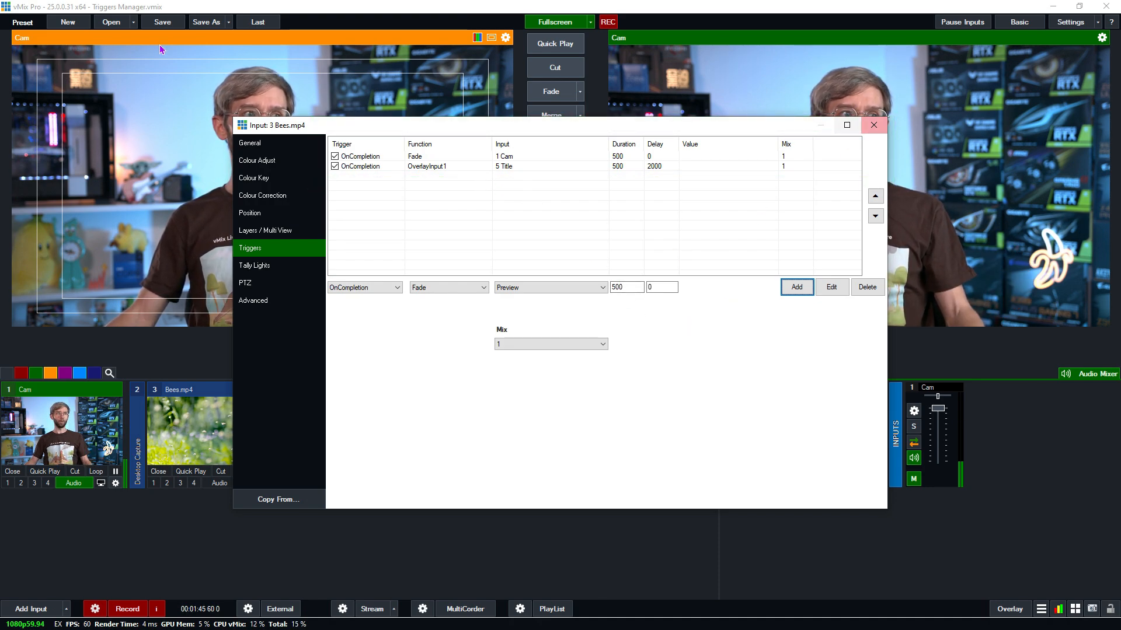
- Close the Bees.mp4 input settings, leaving Bees.mp4 in preview and Cam live
click(873, 125)
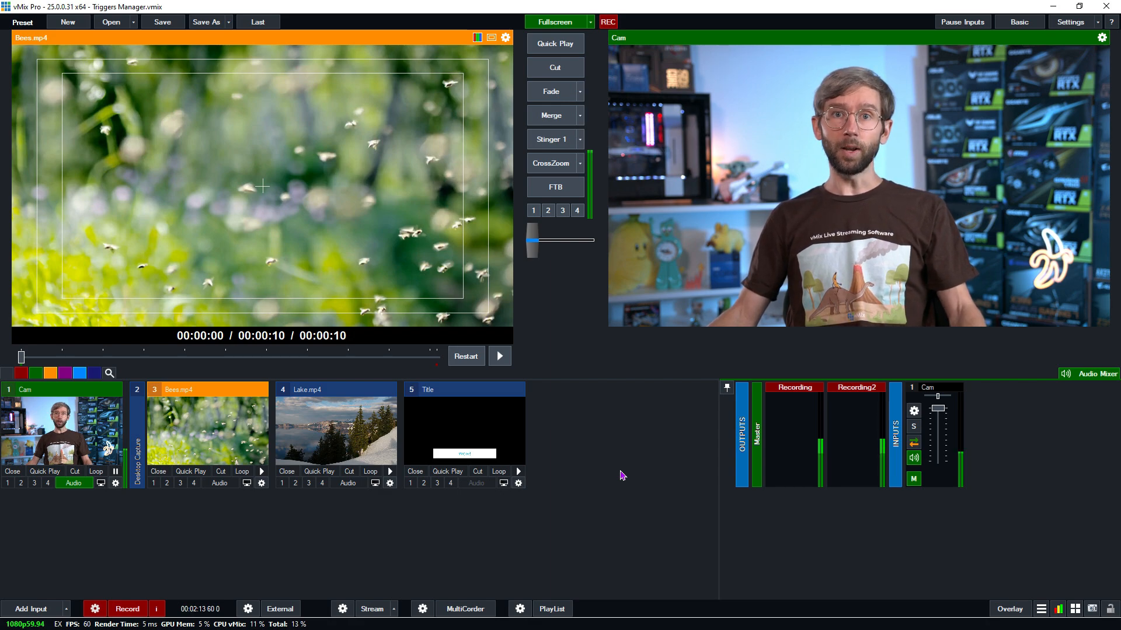
mouse_move(670, 483)
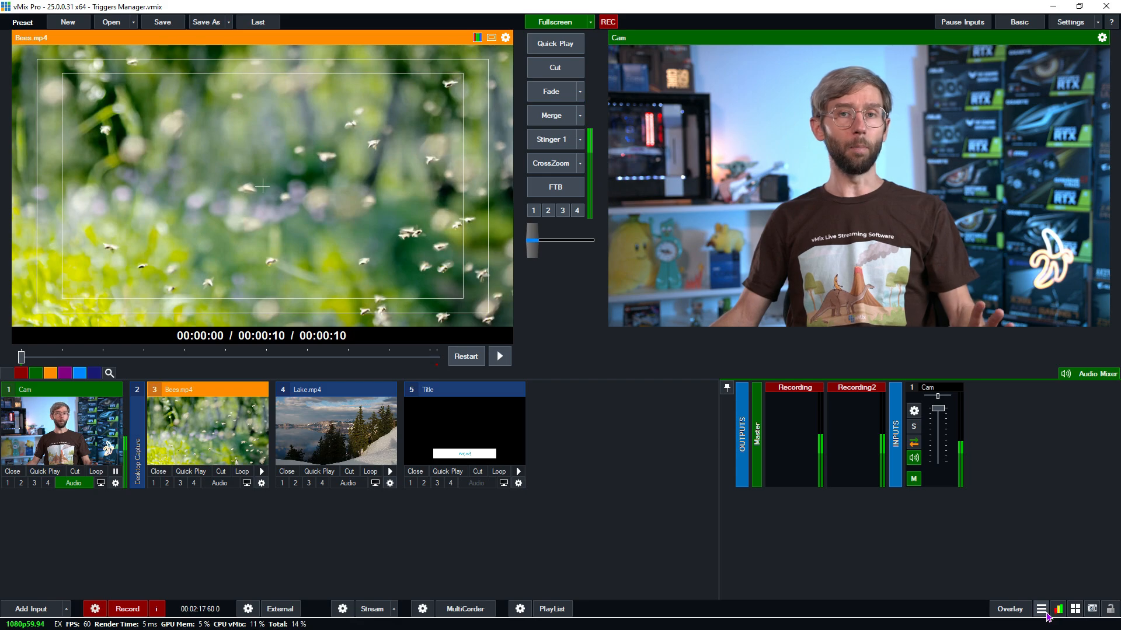
click(1058, 608)
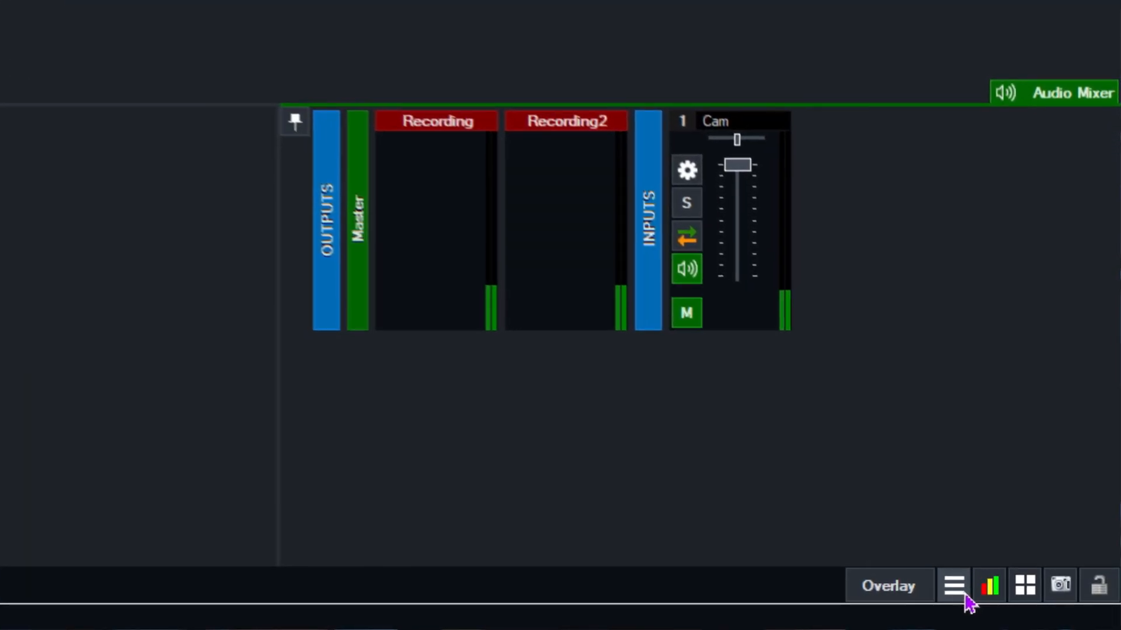
- Open the Triggers Manager from the hamburger tools menu
click(951, 585)
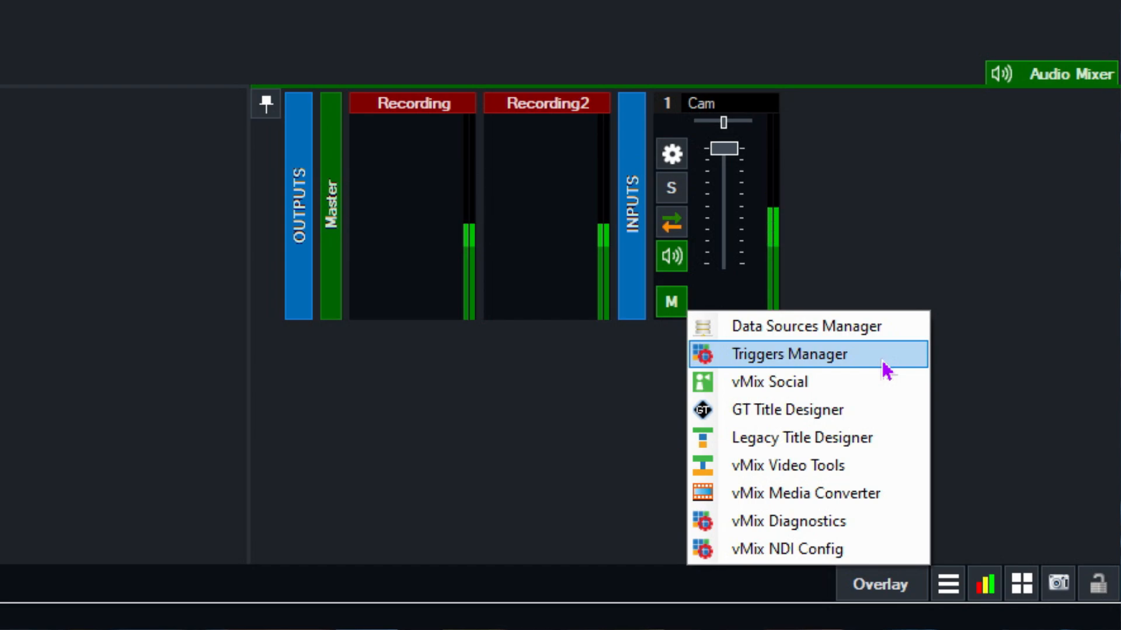
mouse_move(889, 364)
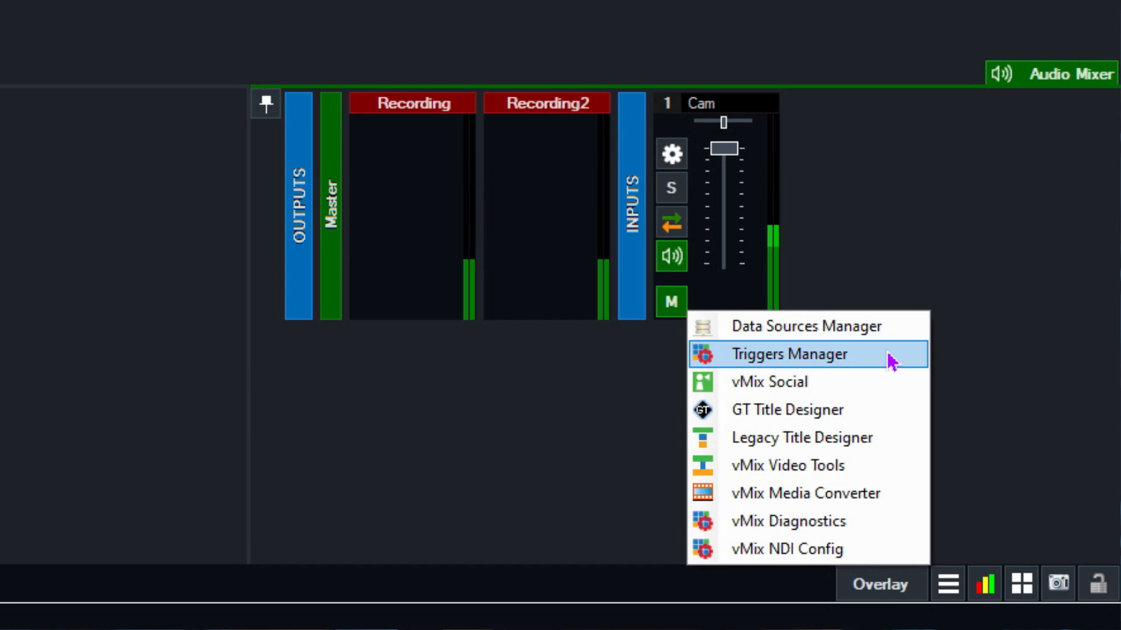
click(788, 353)
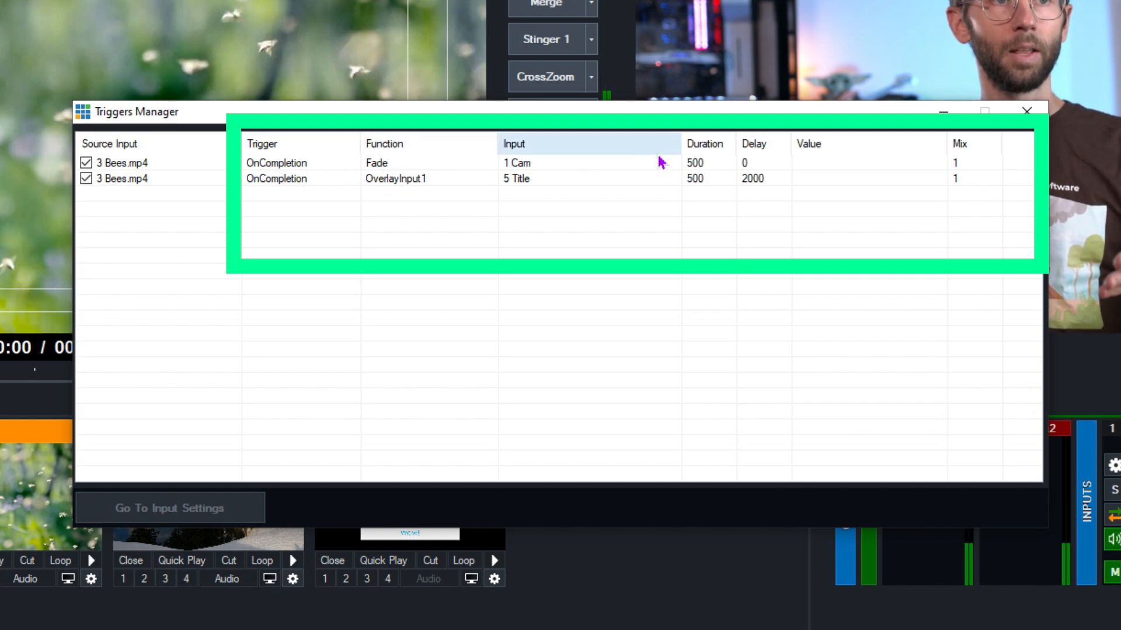
mouse_move(806, 192)
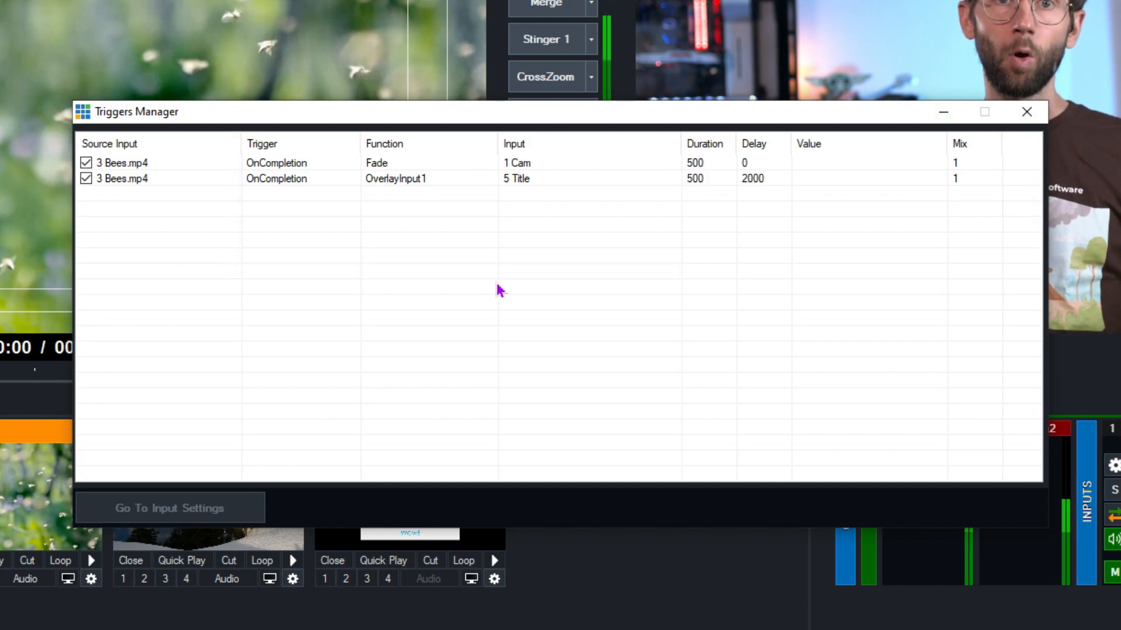
mouse_move(313, 223)
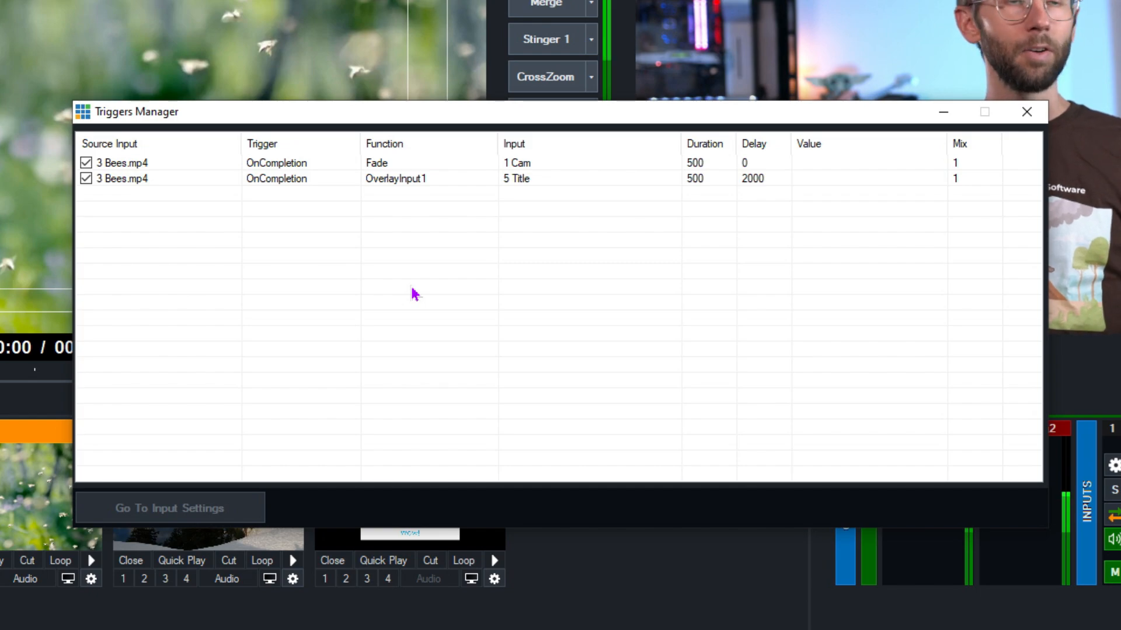
click(122, 163)
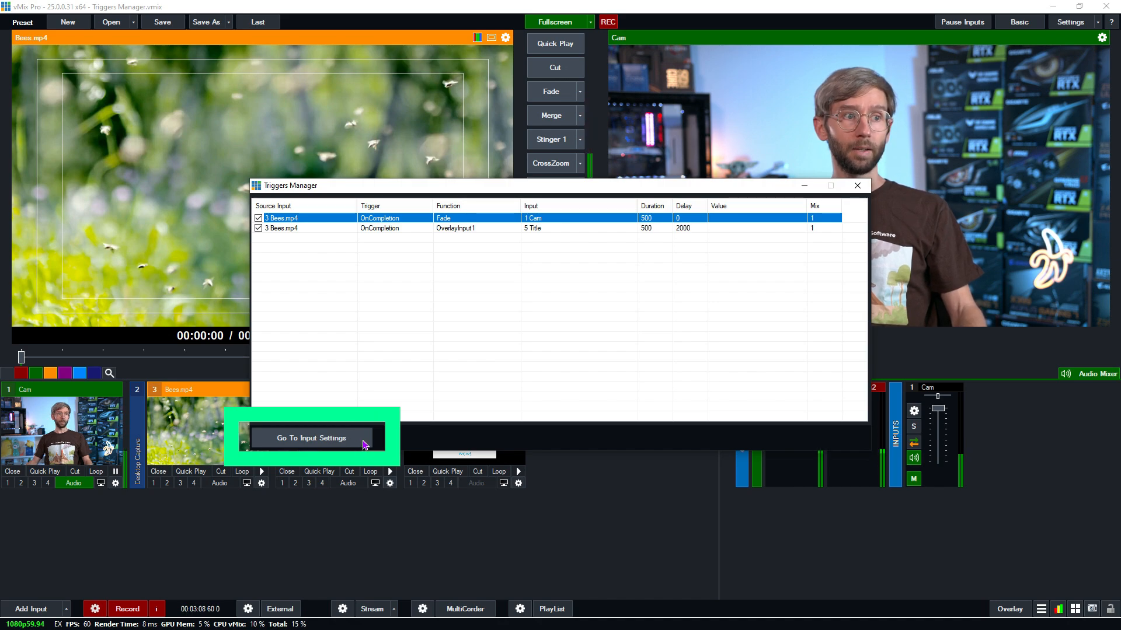
- Go to the Bees.mp4 input's trigger settings from the Triggers Manager
click(310, 437)
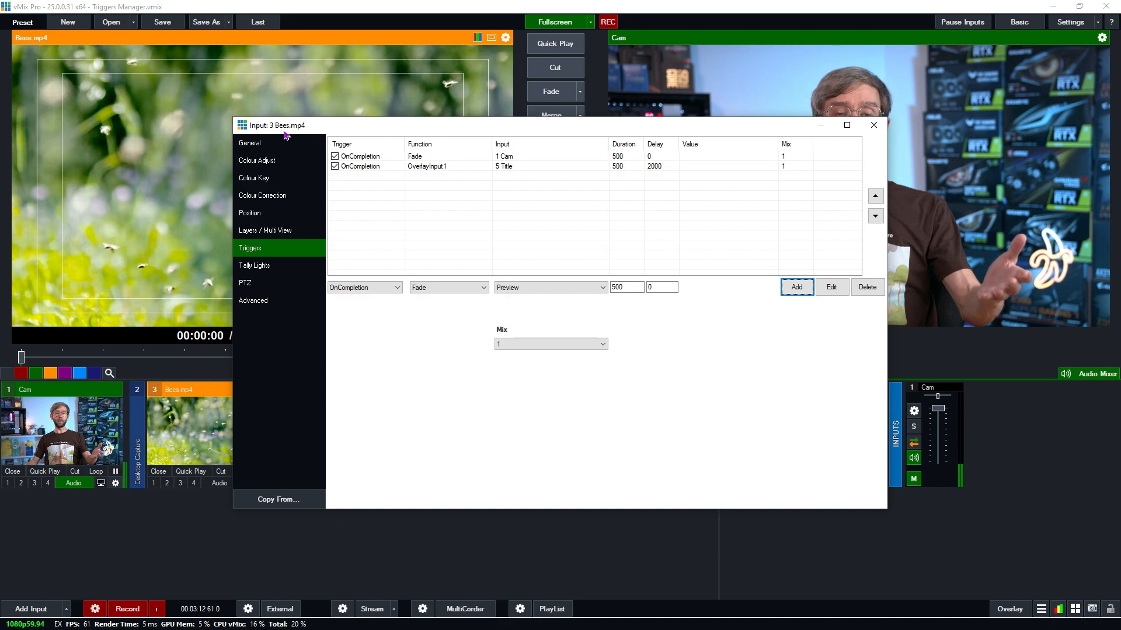
mouse_move(511, 259)
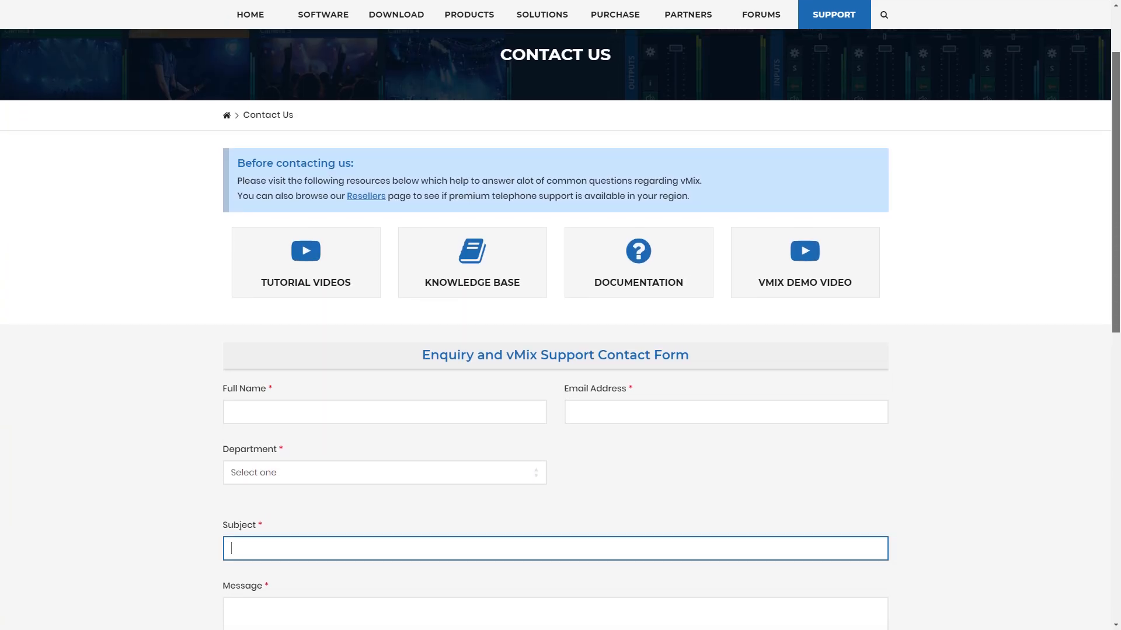
- Begin typing 'Hel' into the Subject field of the vMix Contact Us form
text(Hel)
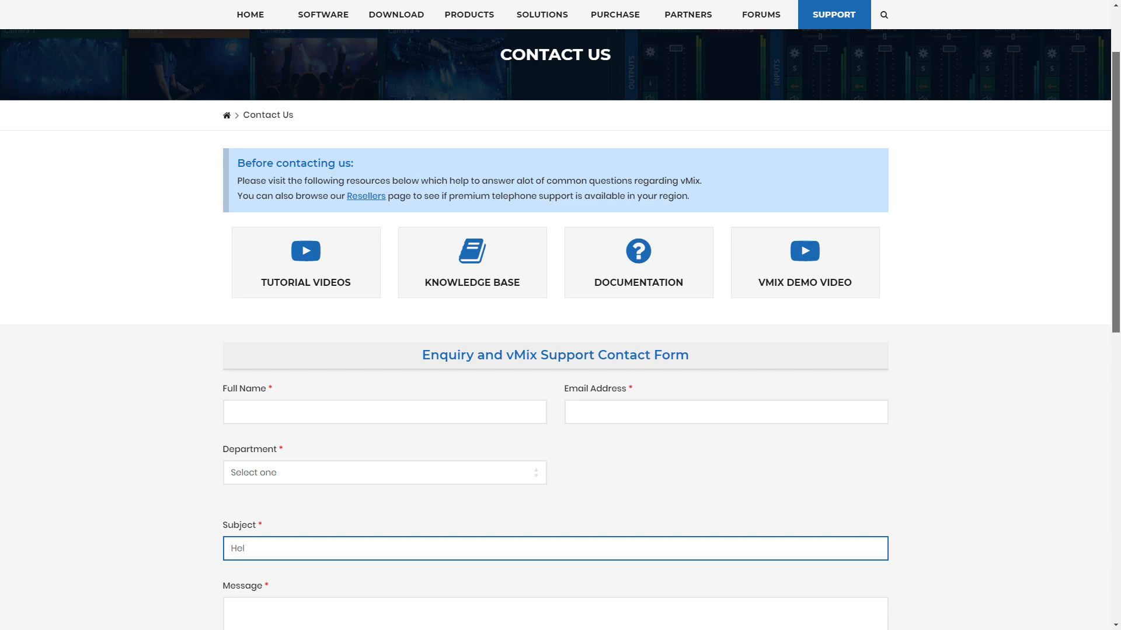